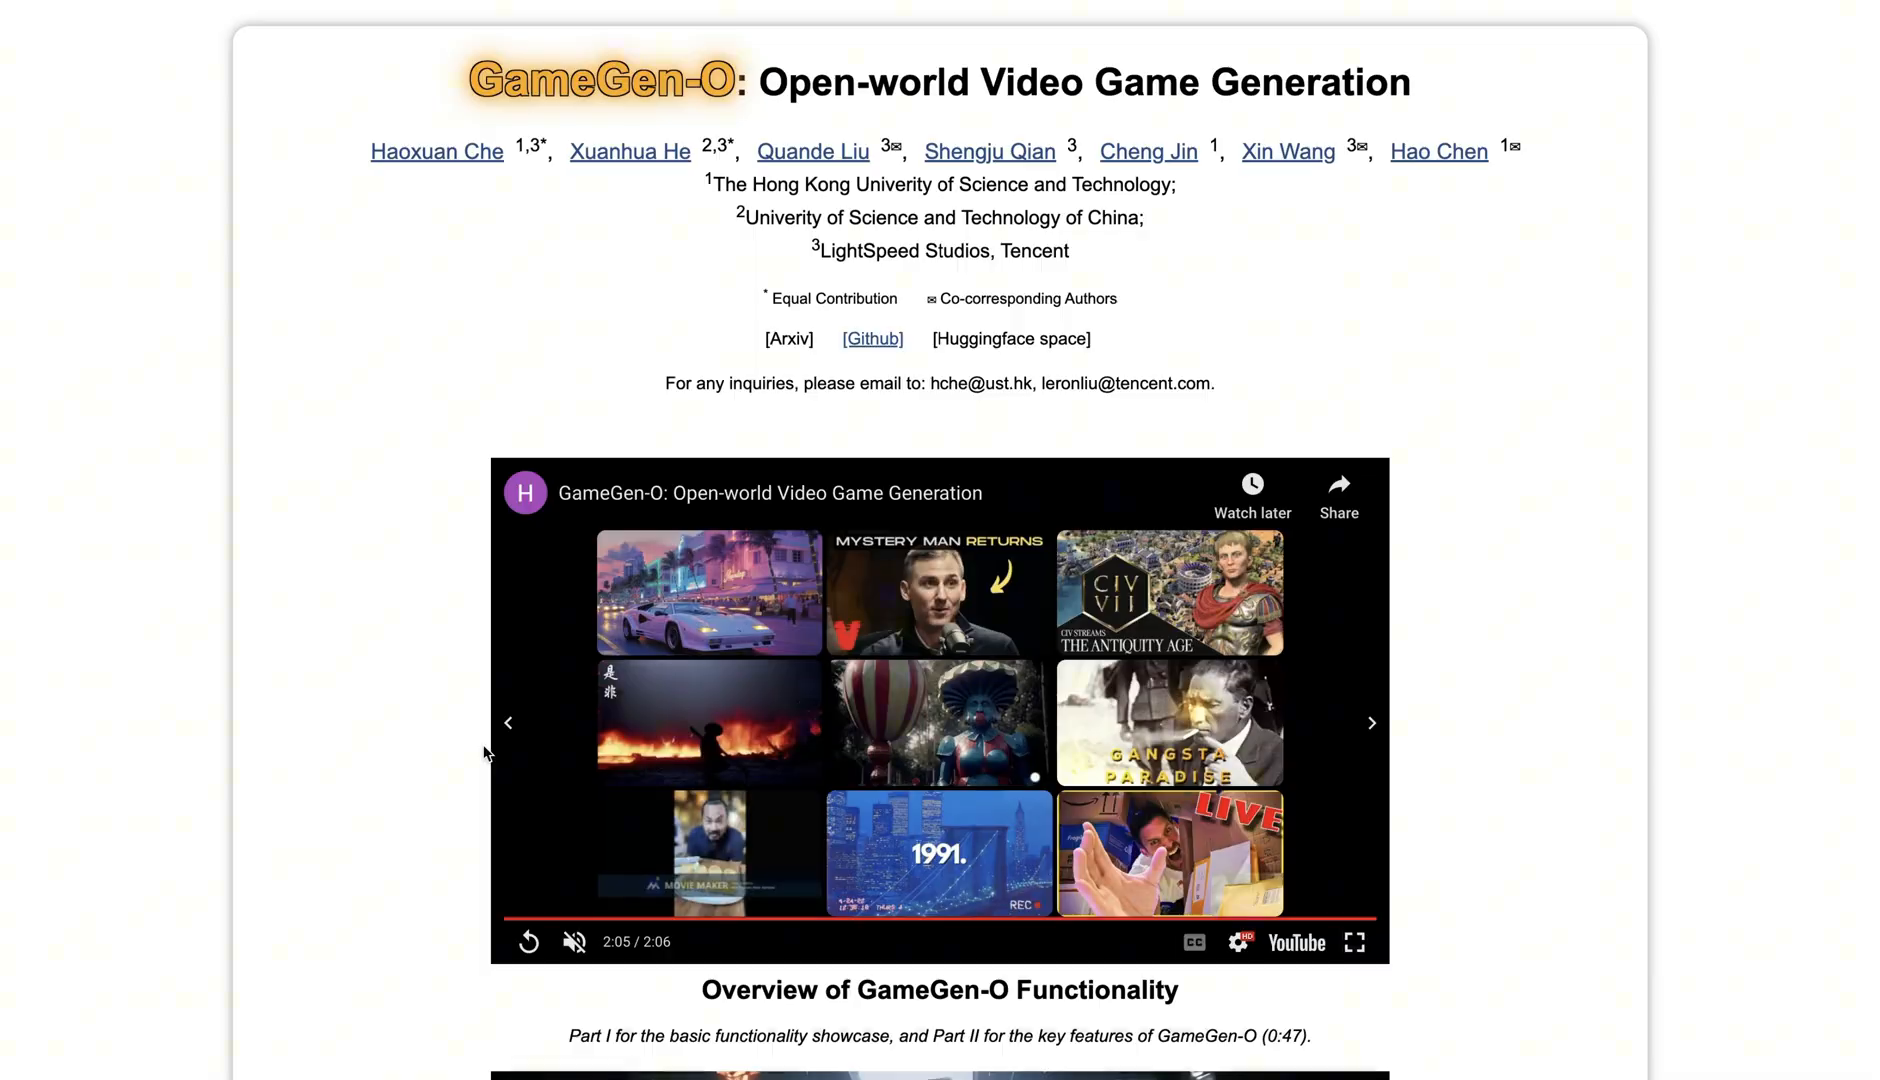
scroll("down", 3)
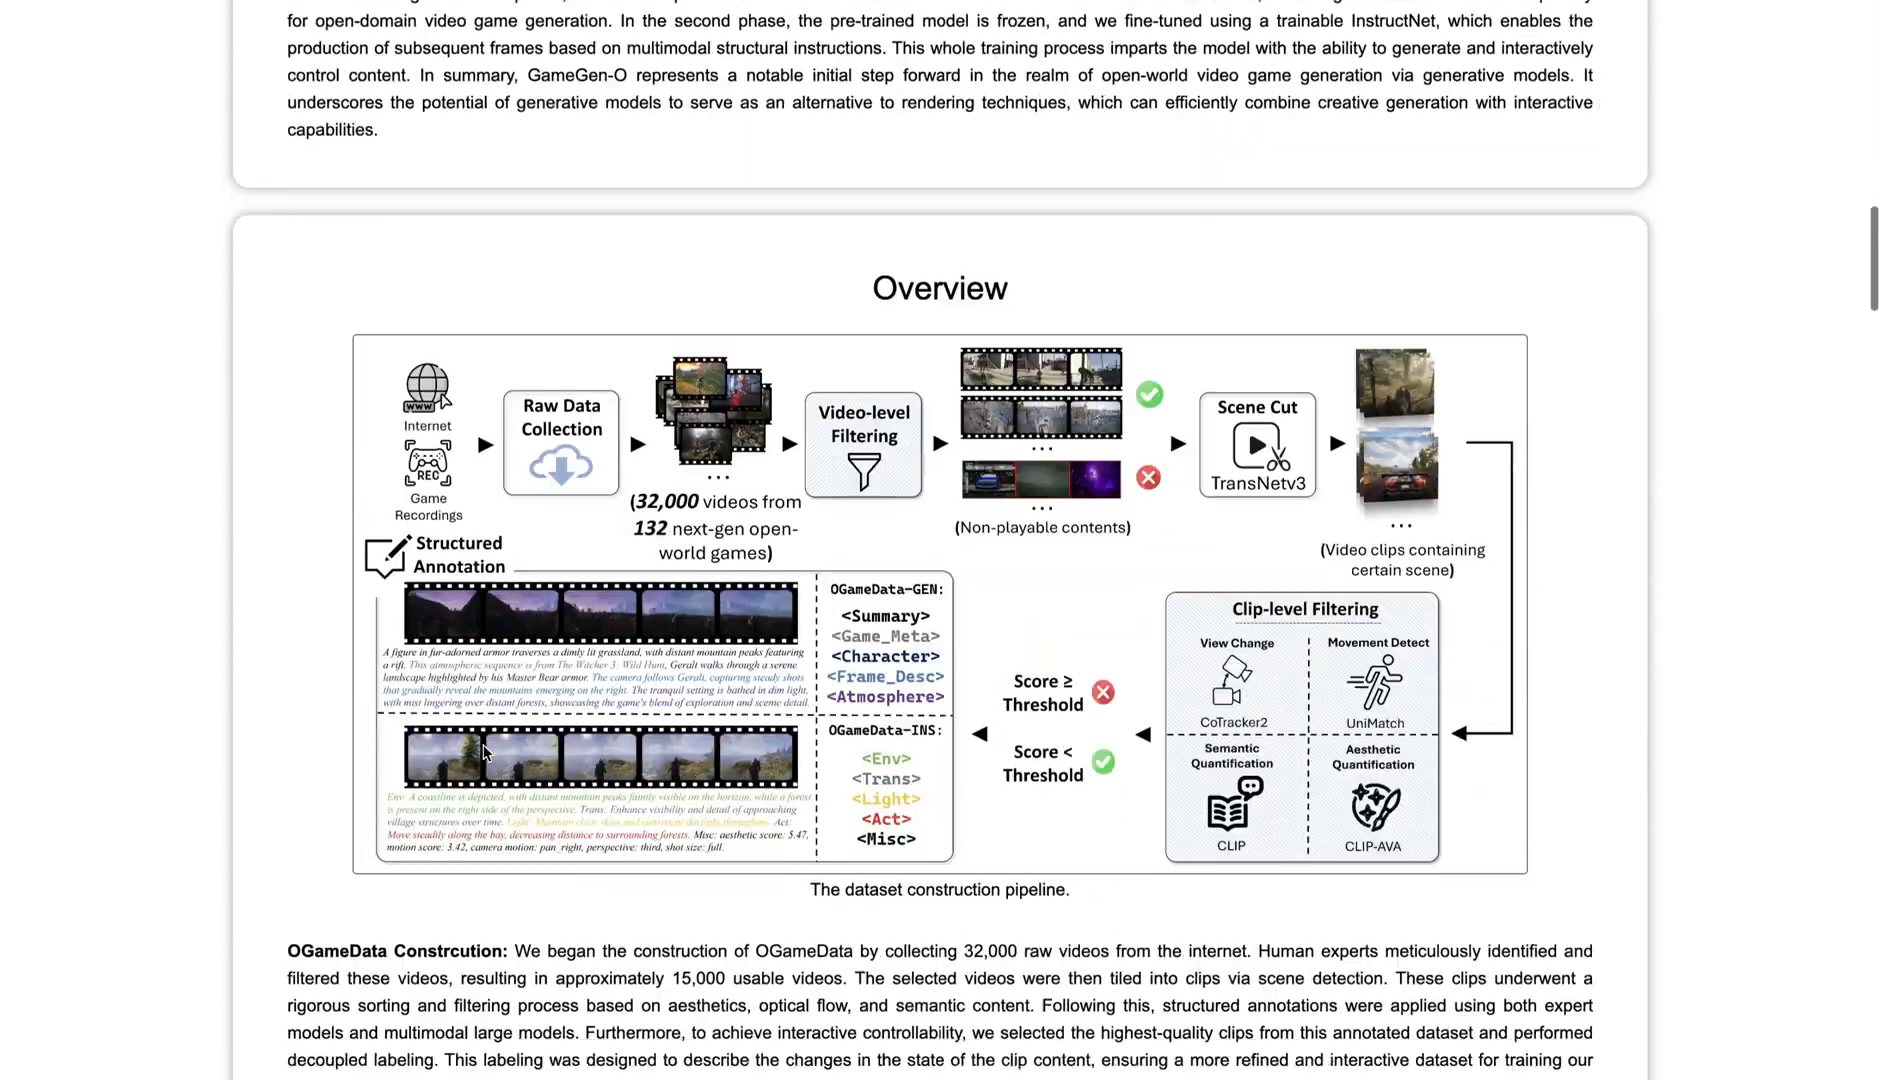
scroll("down", 3)
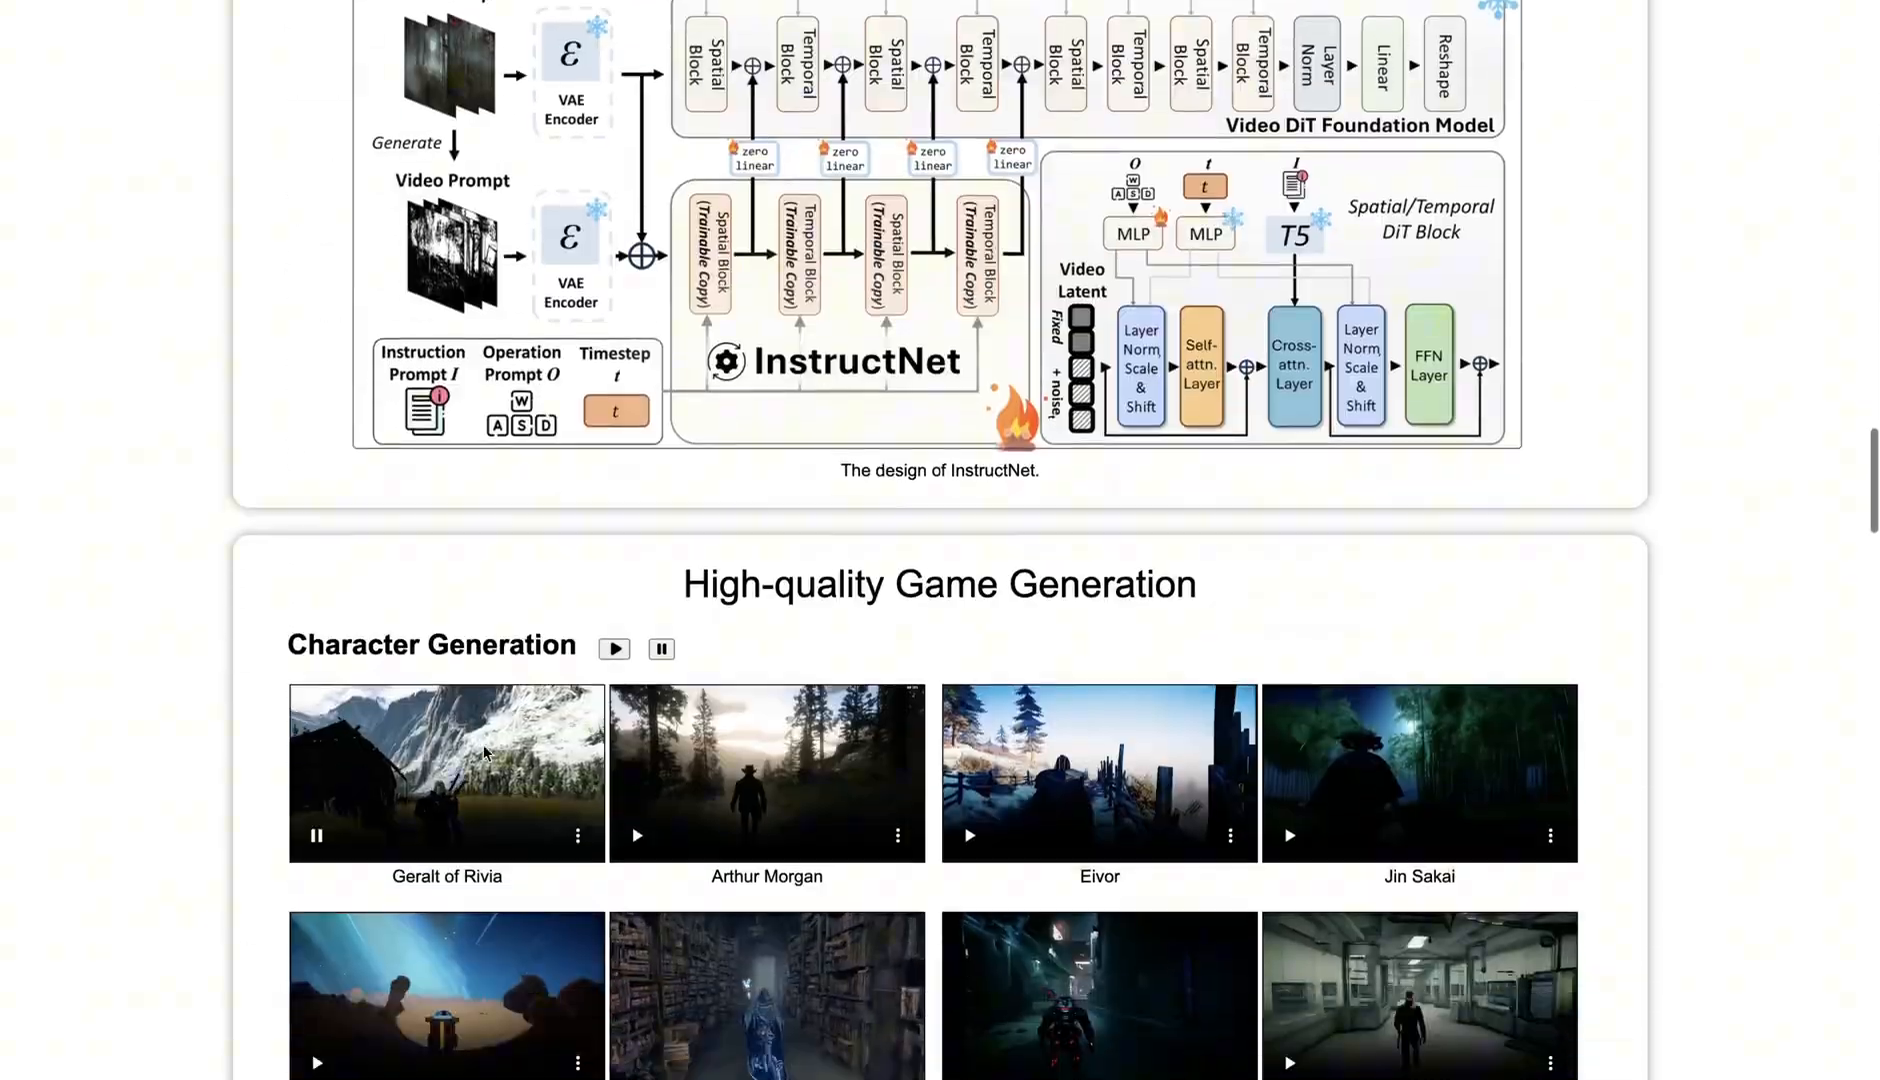
scroll("down", 3)
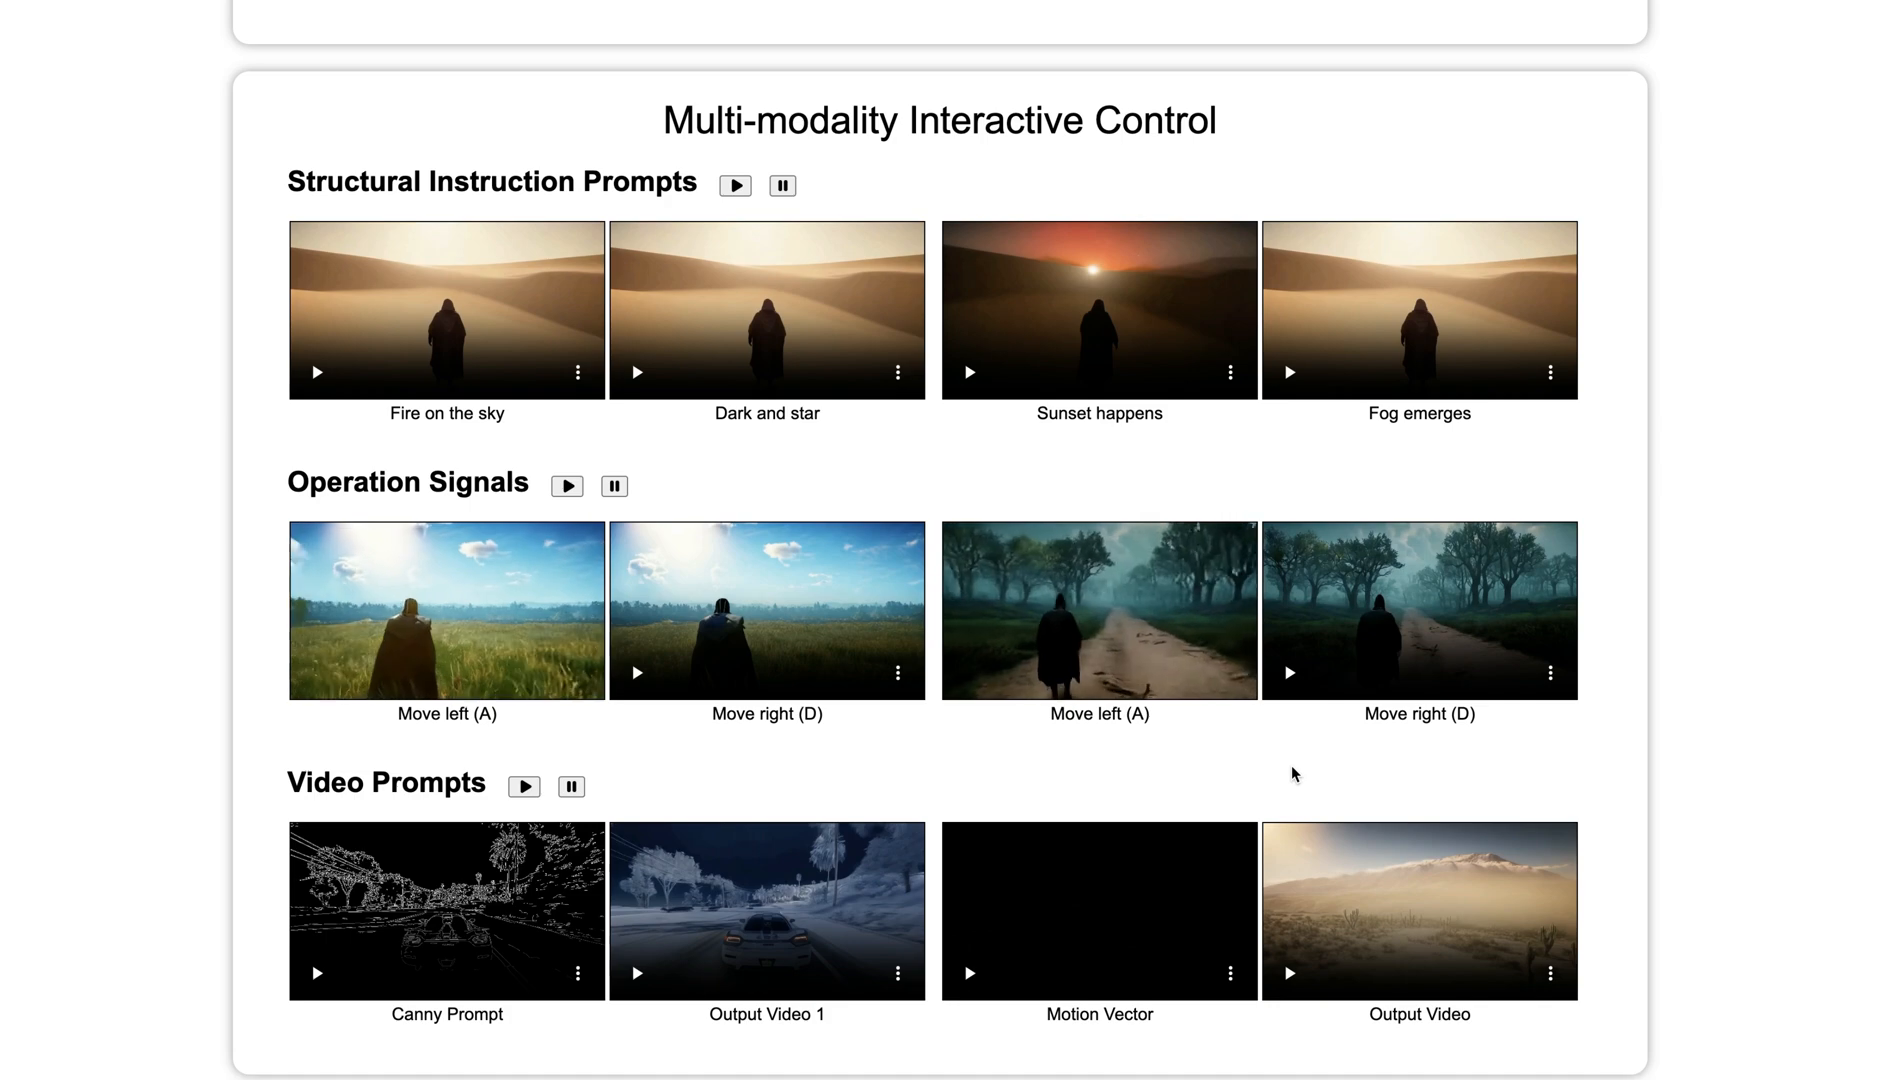
scroll("down", 3)
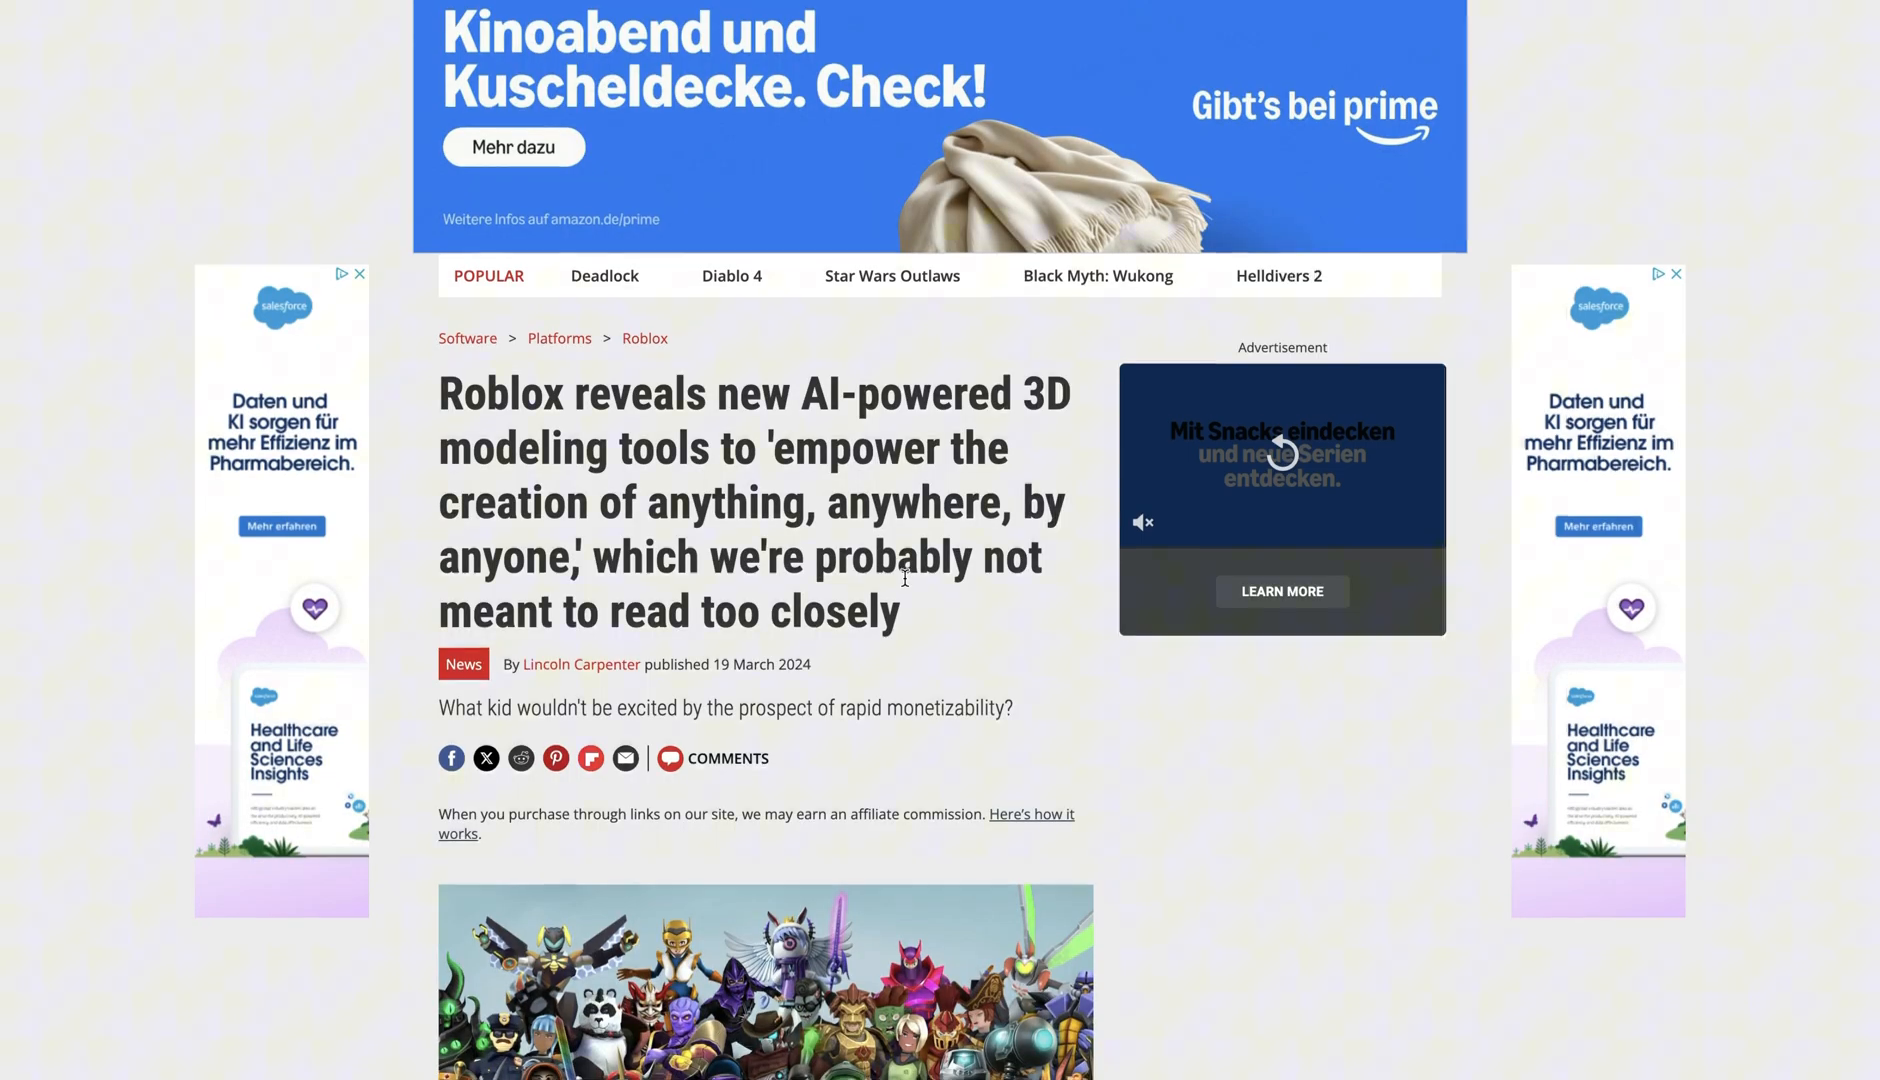
scroll("down", 3)
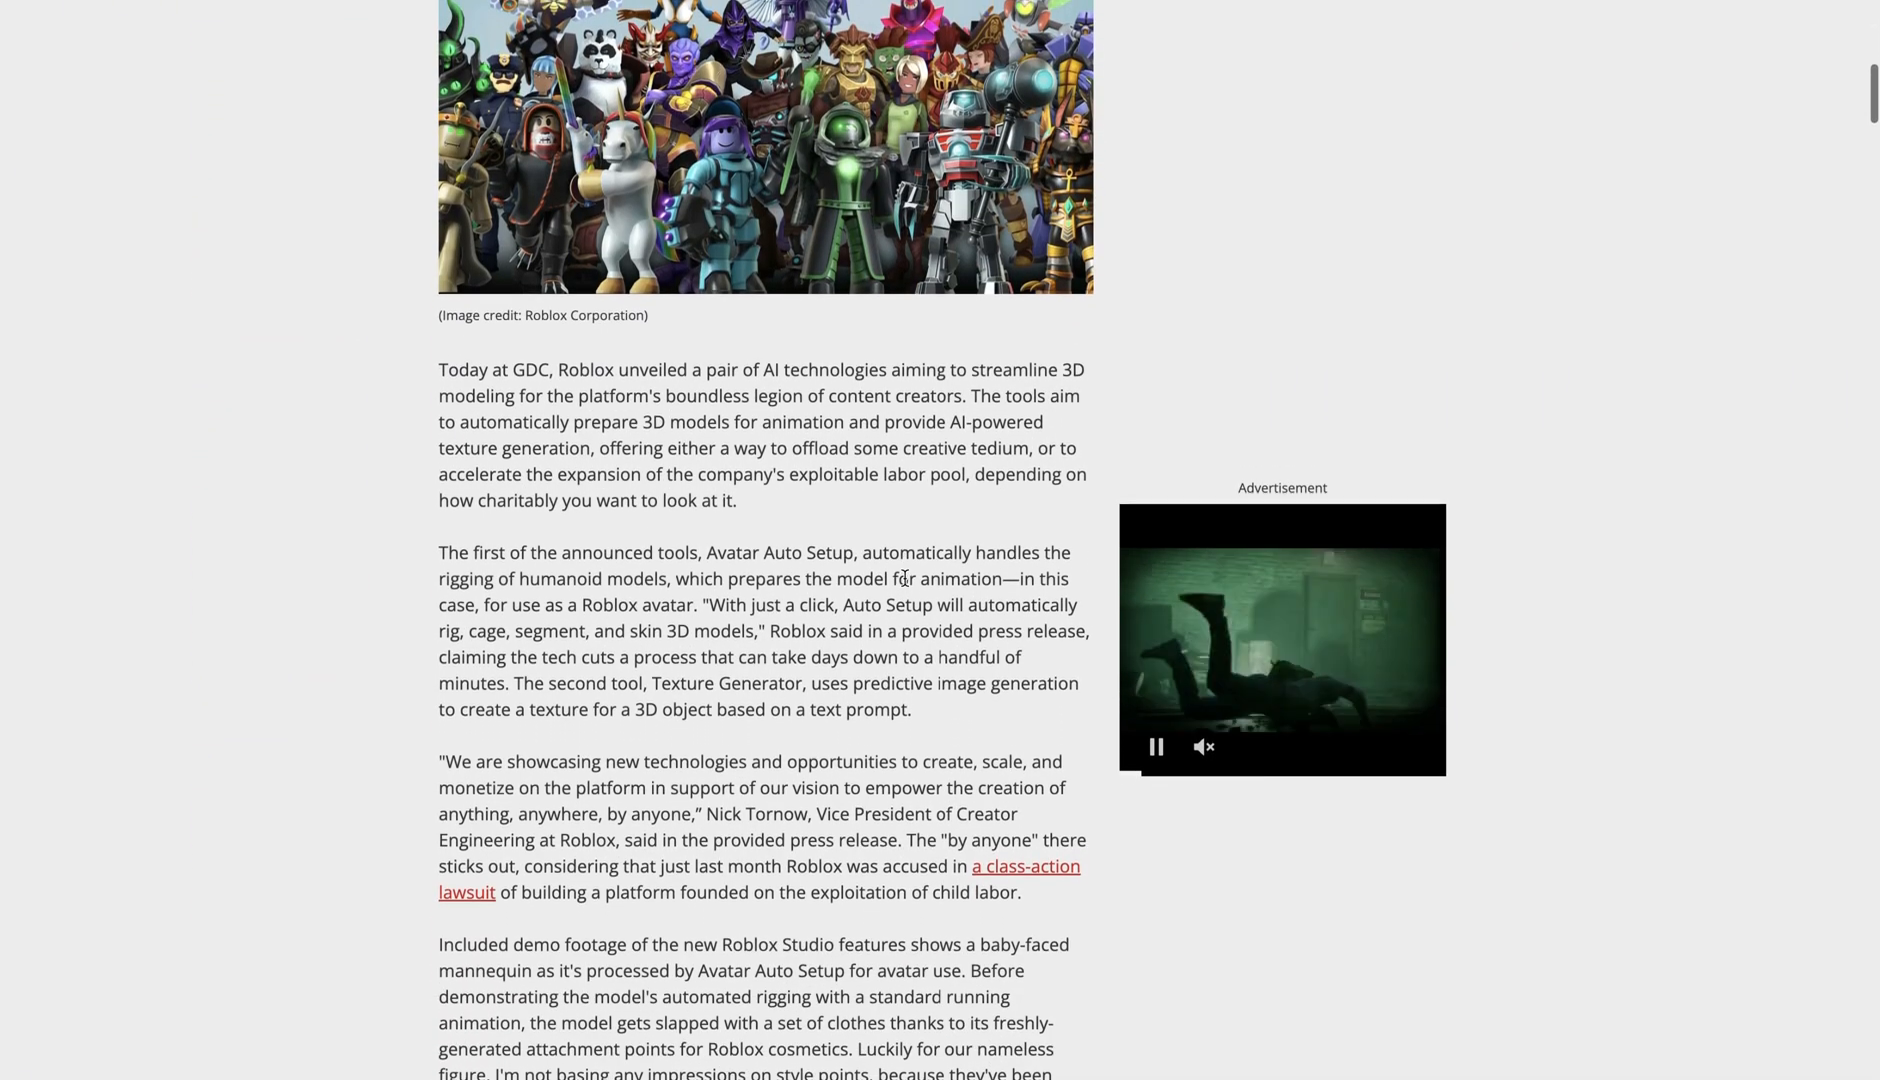
scroll("down", 3)
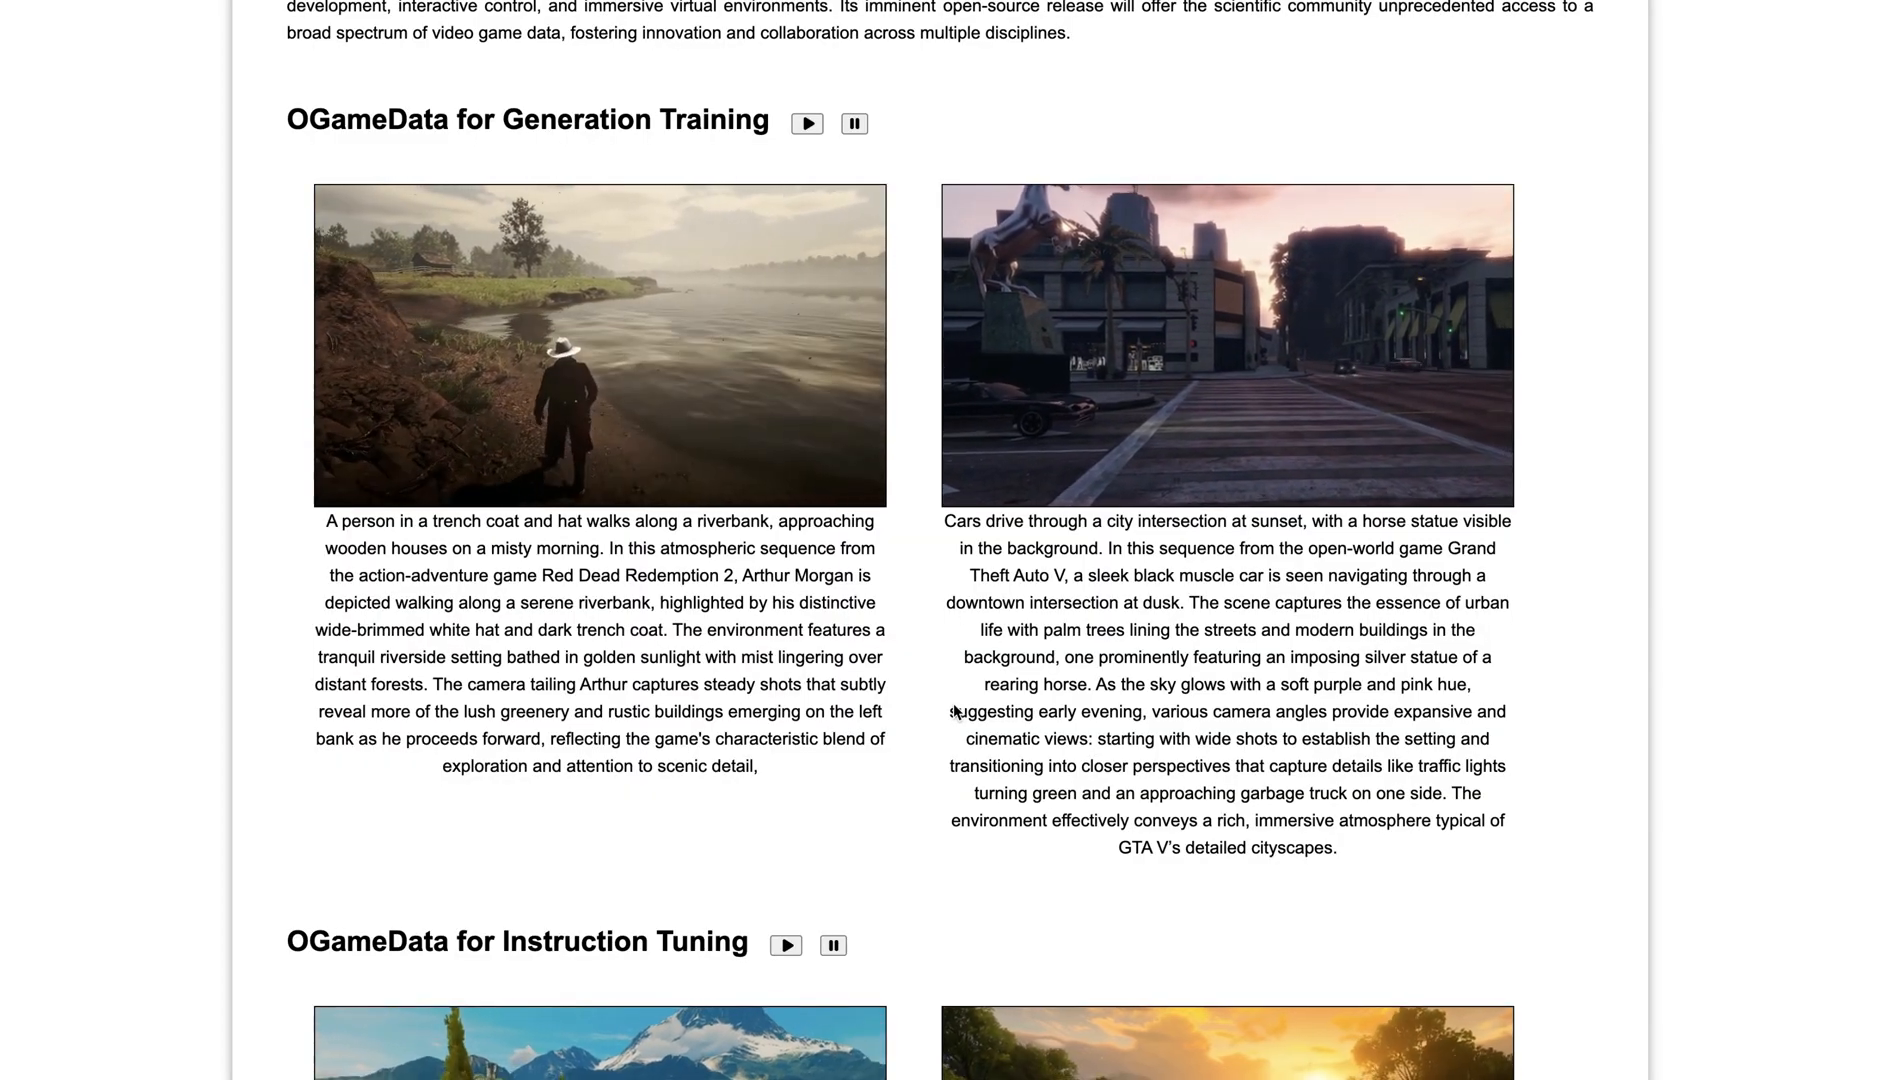
scroll("down", 3)
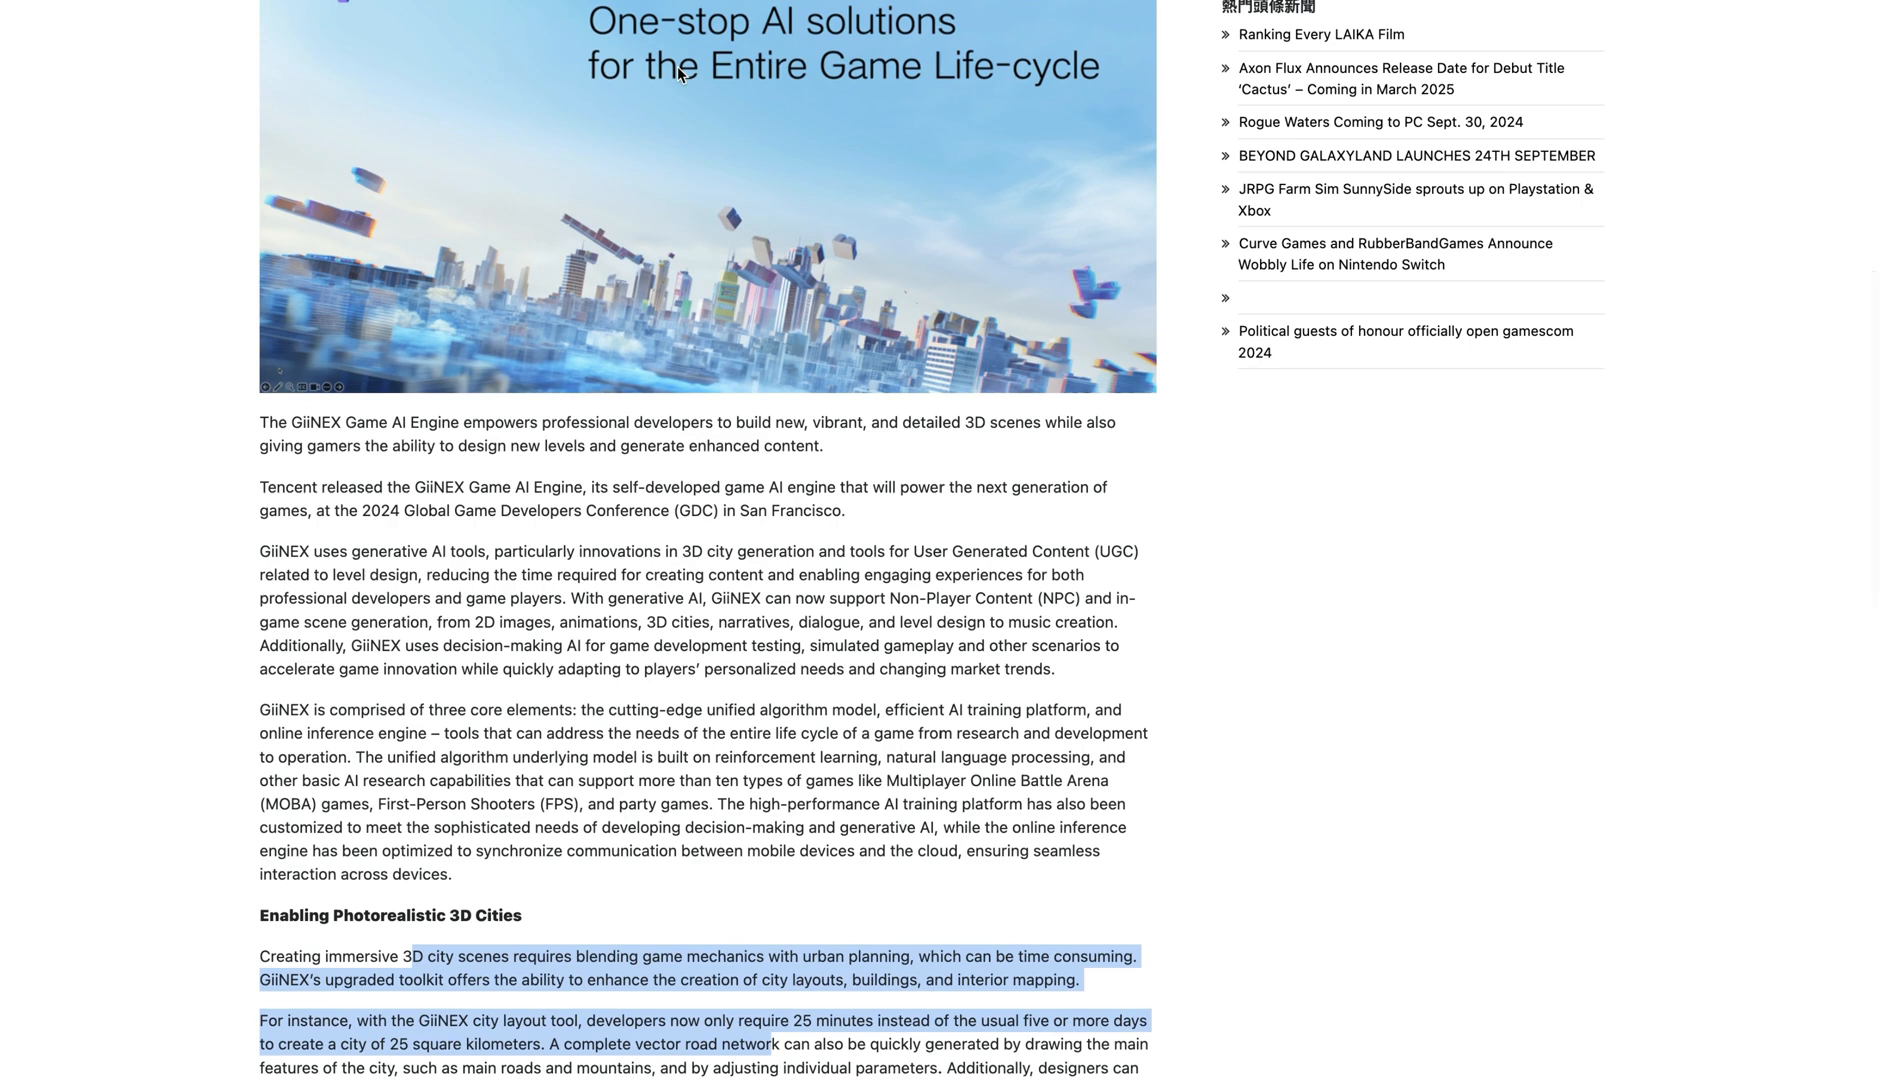
scroll("down", 3)
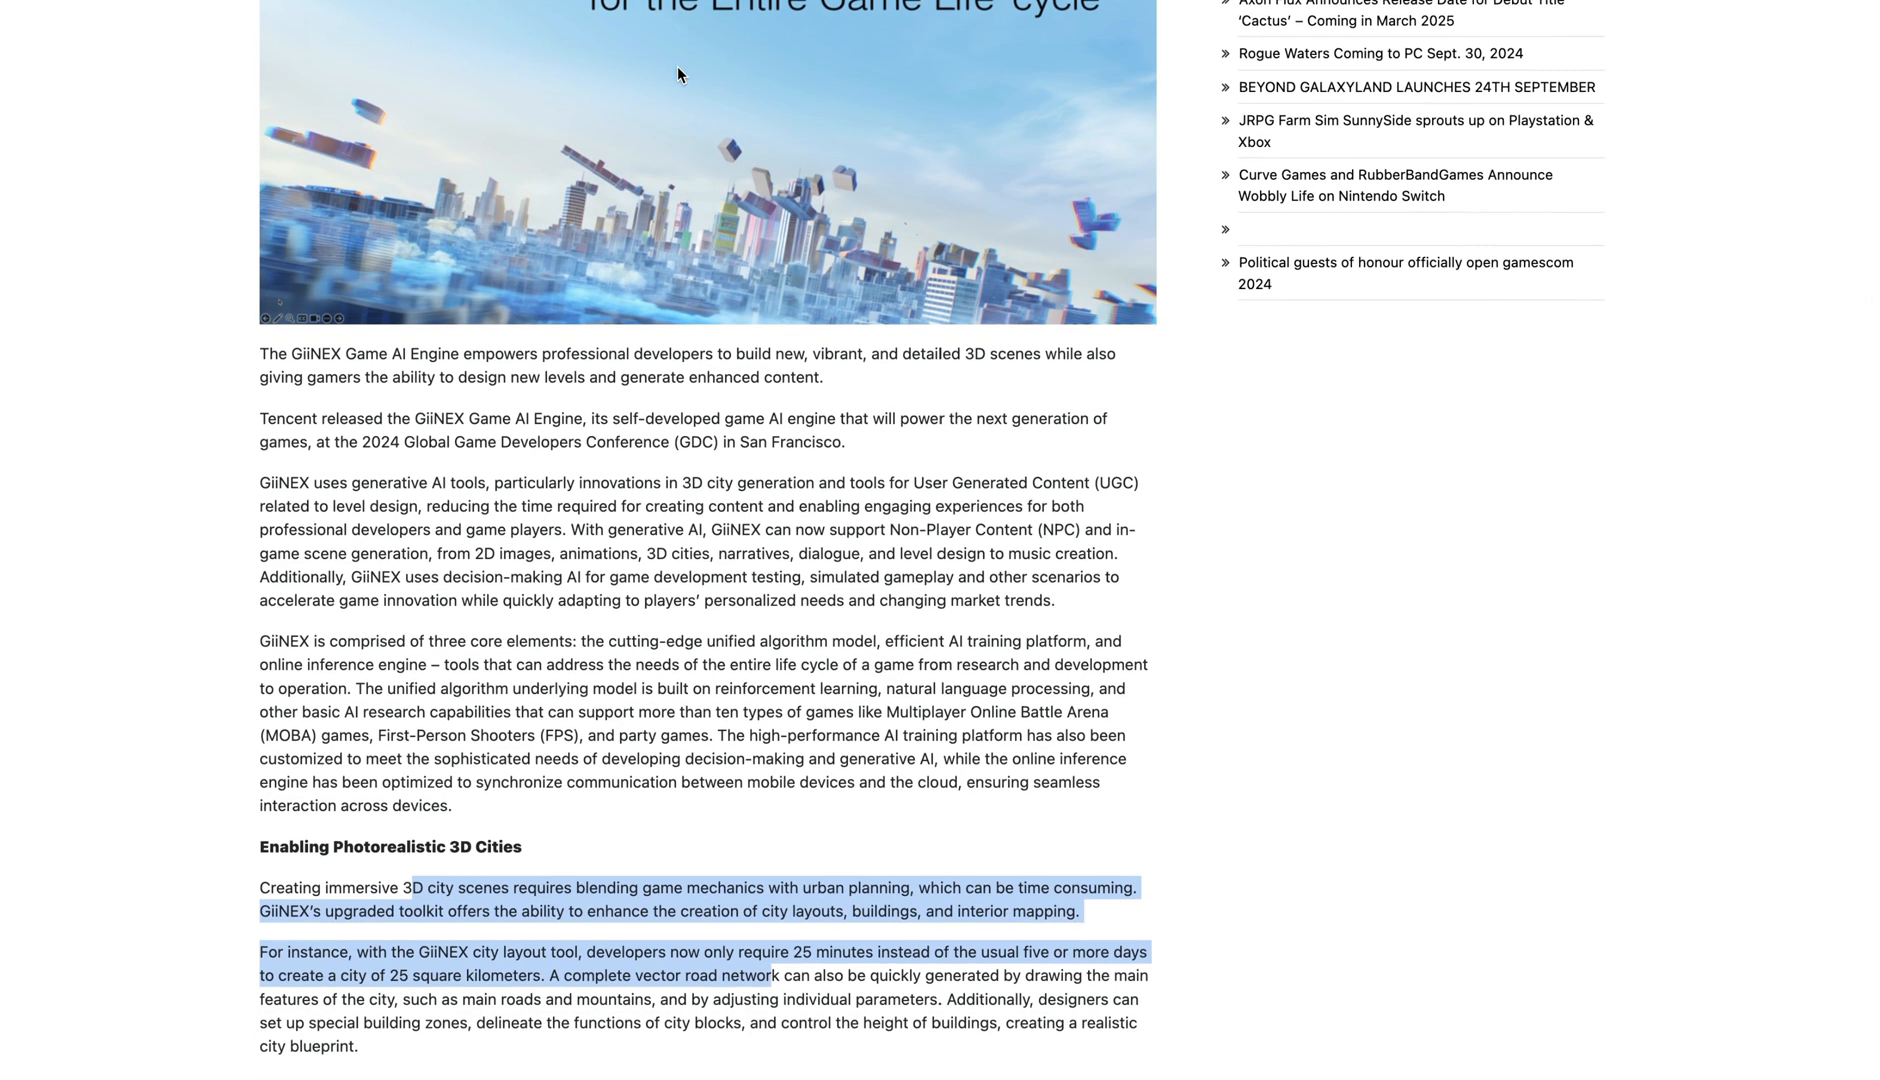
scroll("down", 3)
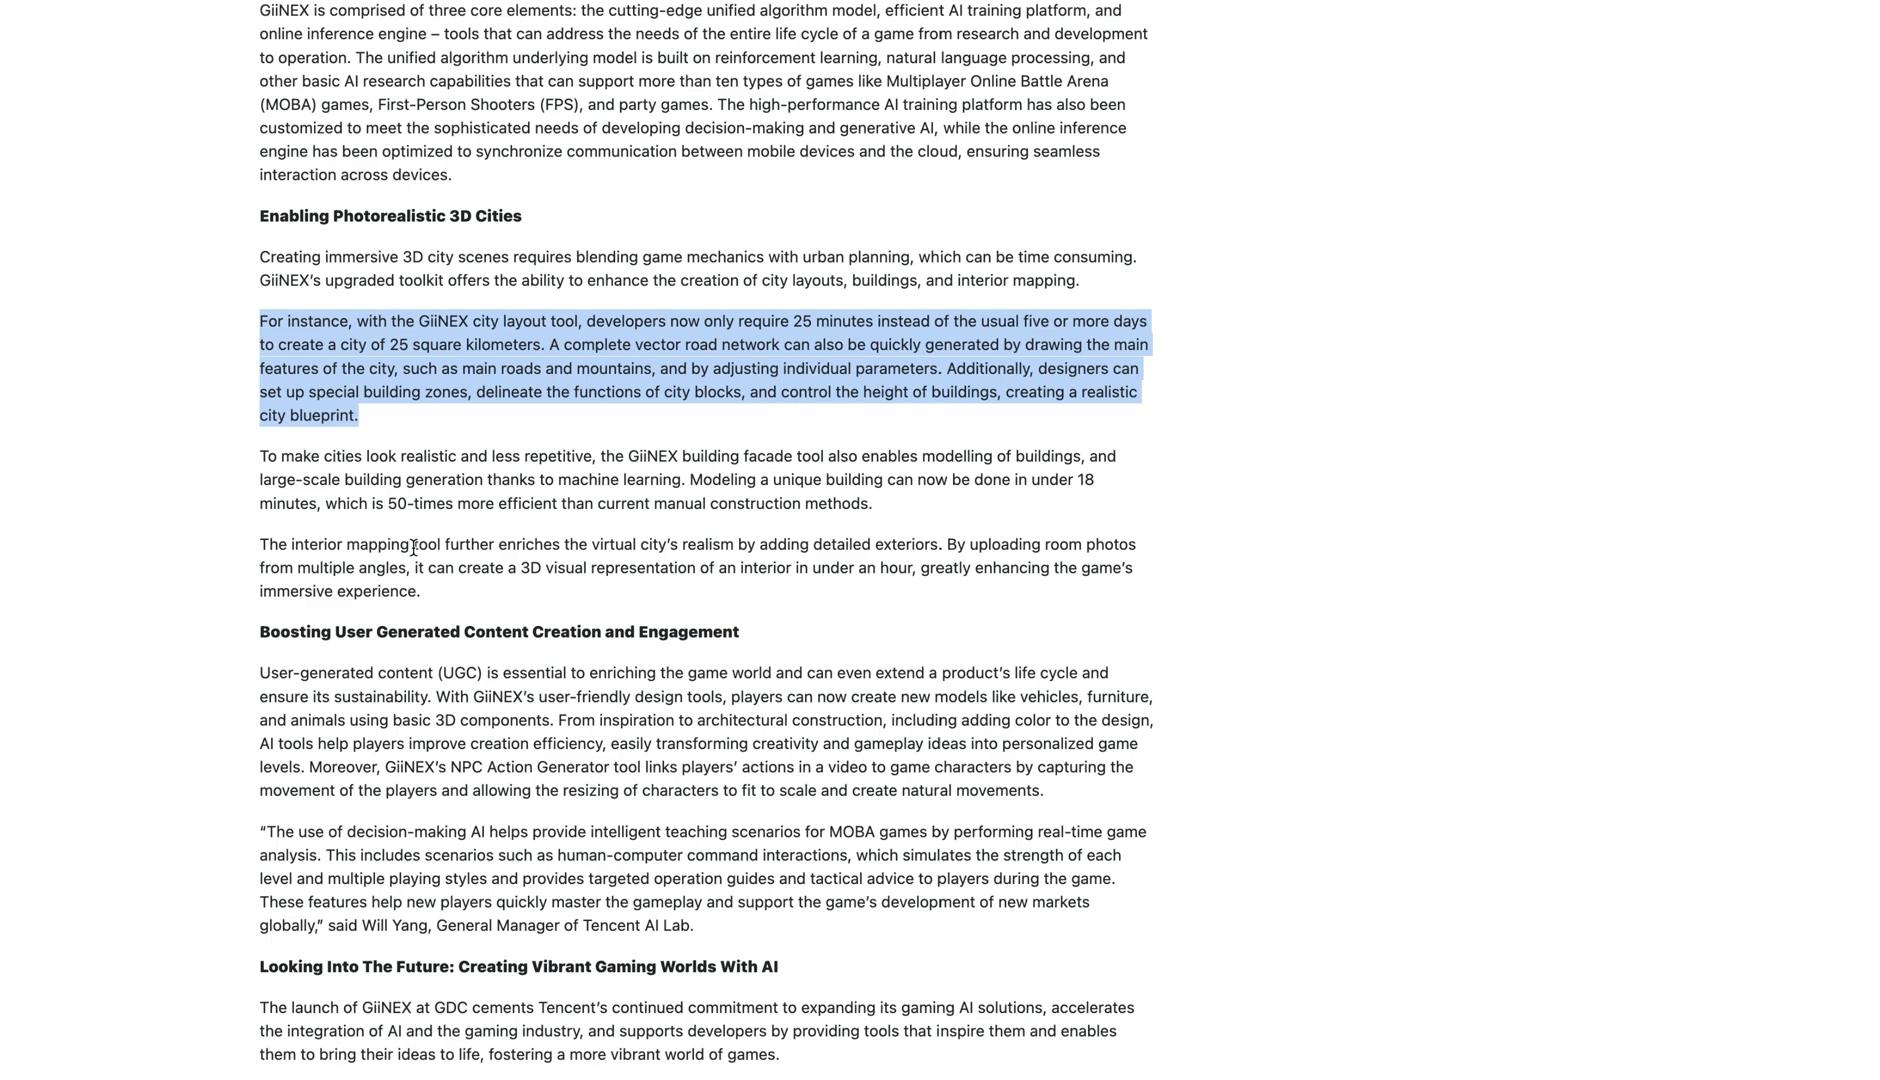